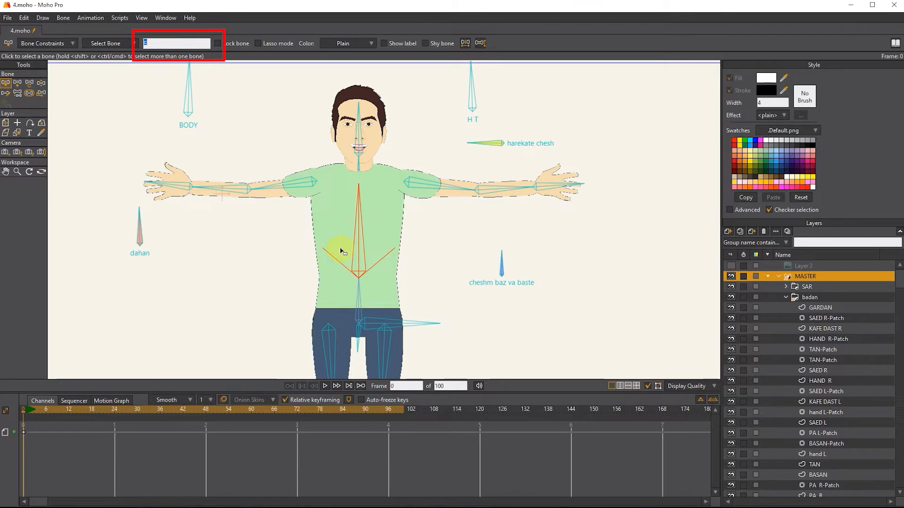
Name the spine bone 'kamar', show its label, and return its colour to Plain after trying Coral and Purple.
type("kamar")
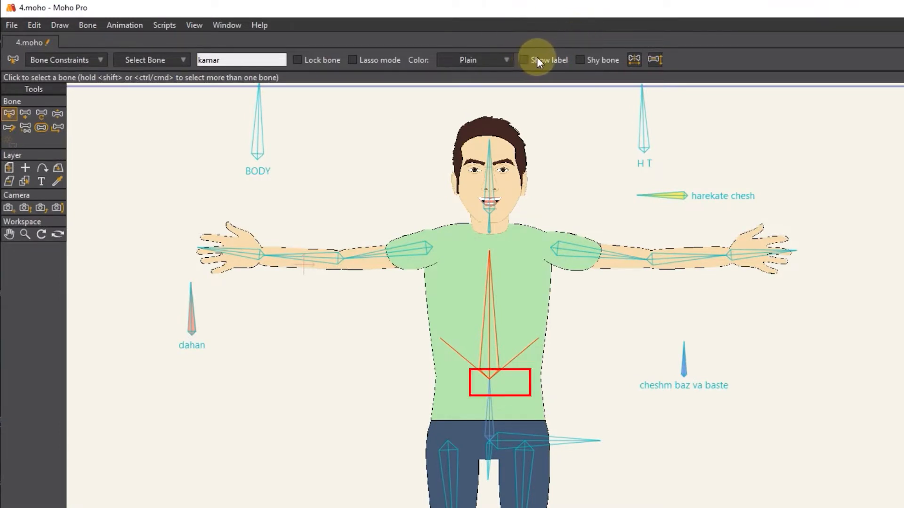
mouse_move(527, 64)
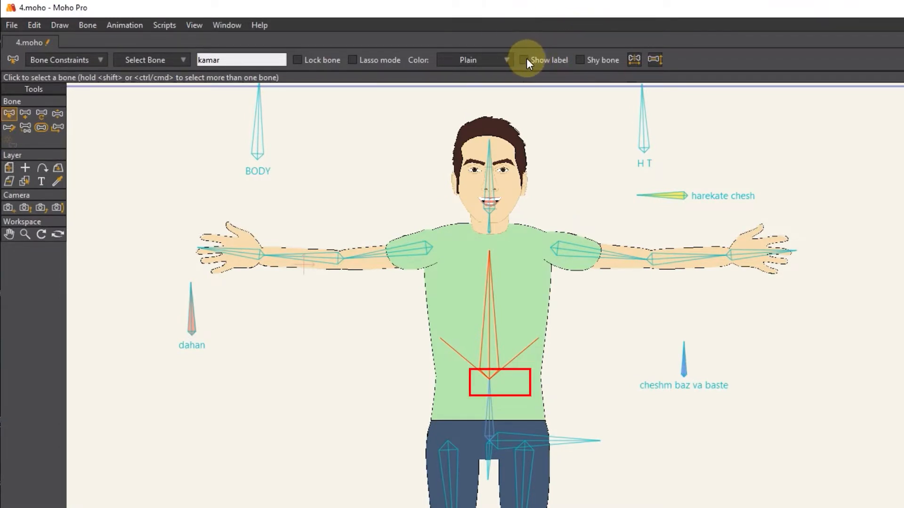
left_click(524, 60)
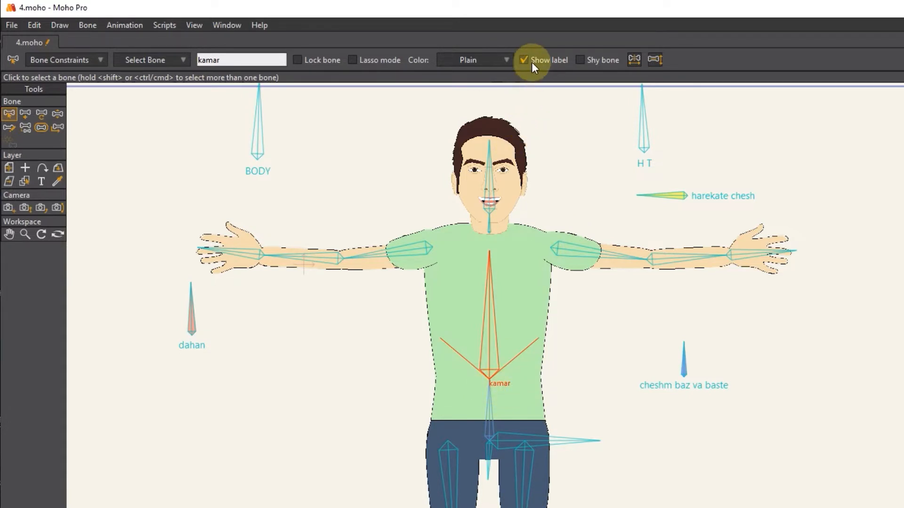
left_click(474, 59)
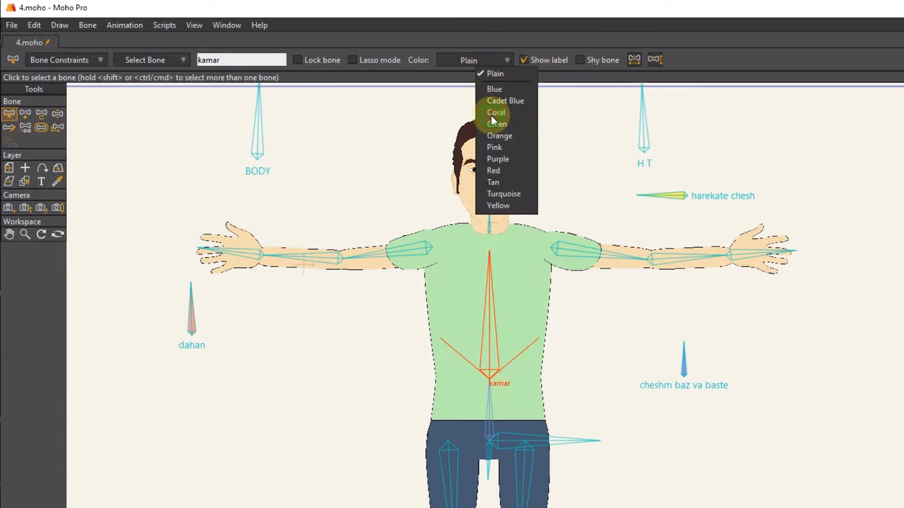
left_click(496, 112)
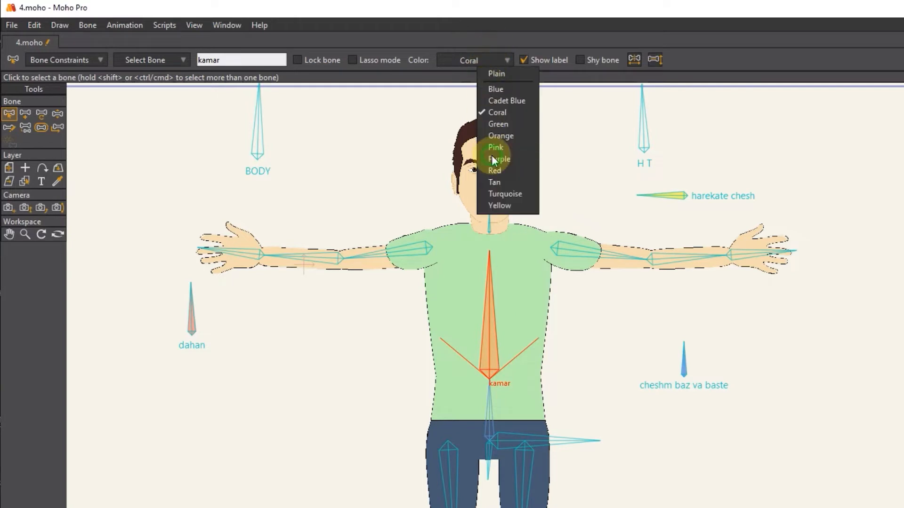
left_click(499, 159)
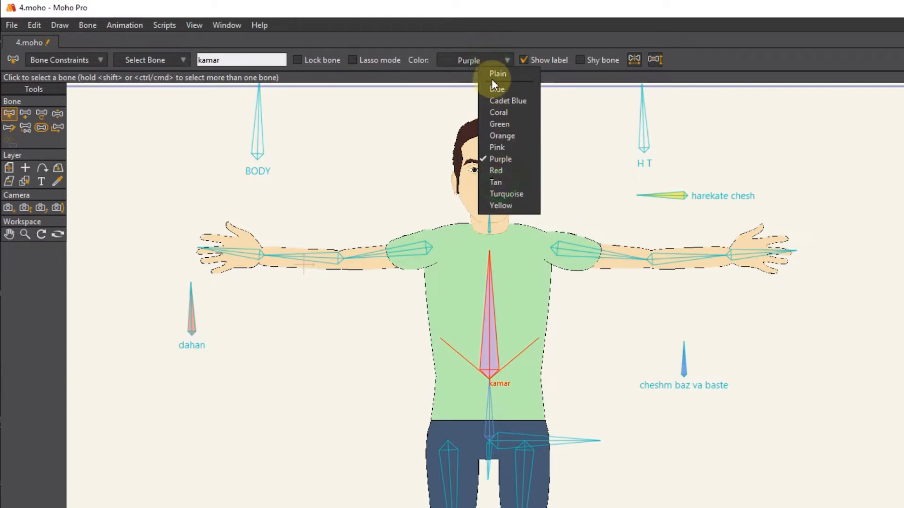
left_click(497, 75)
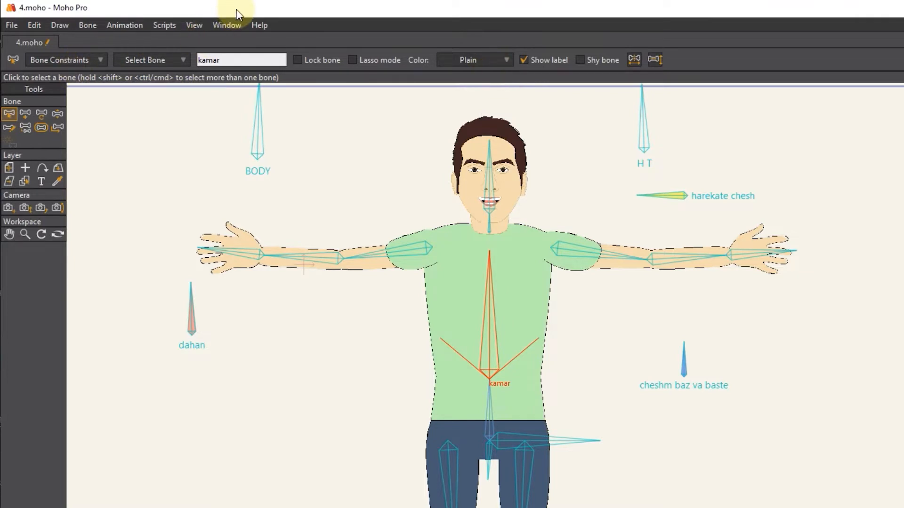
Show the Actions panel from the Window menu and add a new action for the kamar bone.
left_click(228, 25)
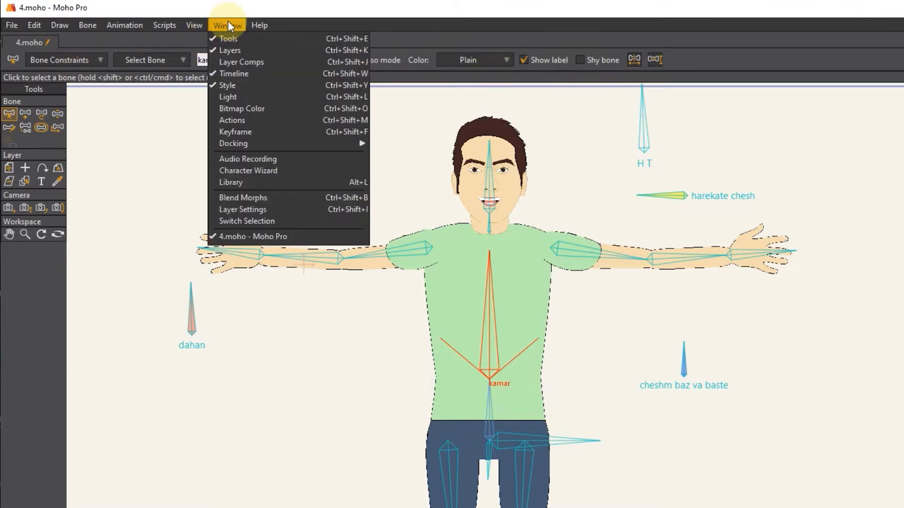
mouse_move(262, 172)
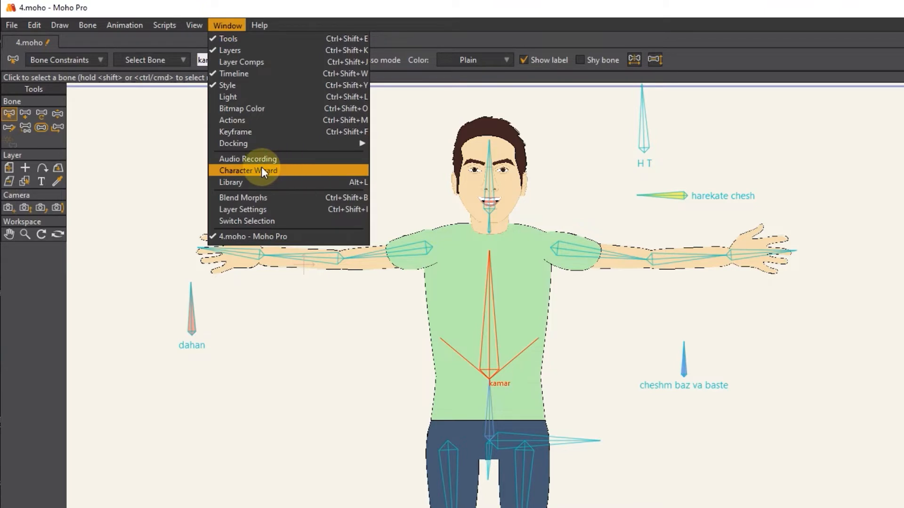
mouse_move(248, 120)
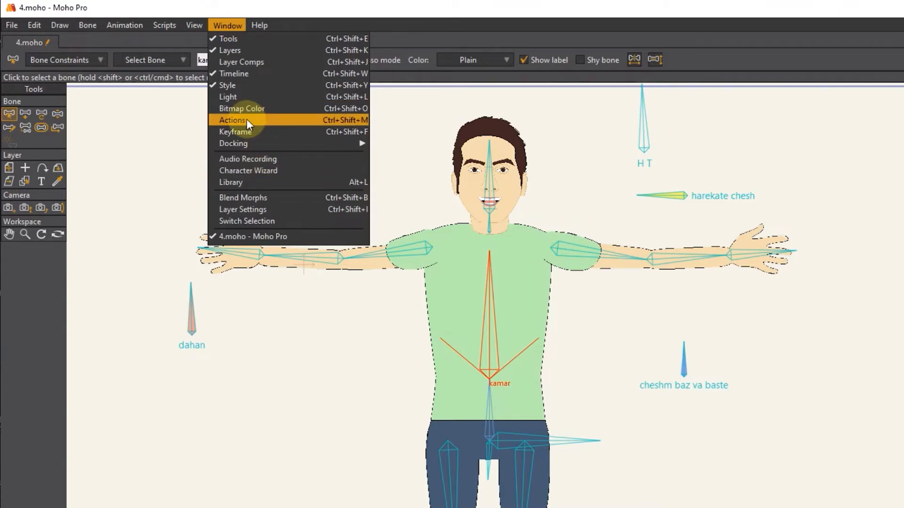
left_click(230, 120)
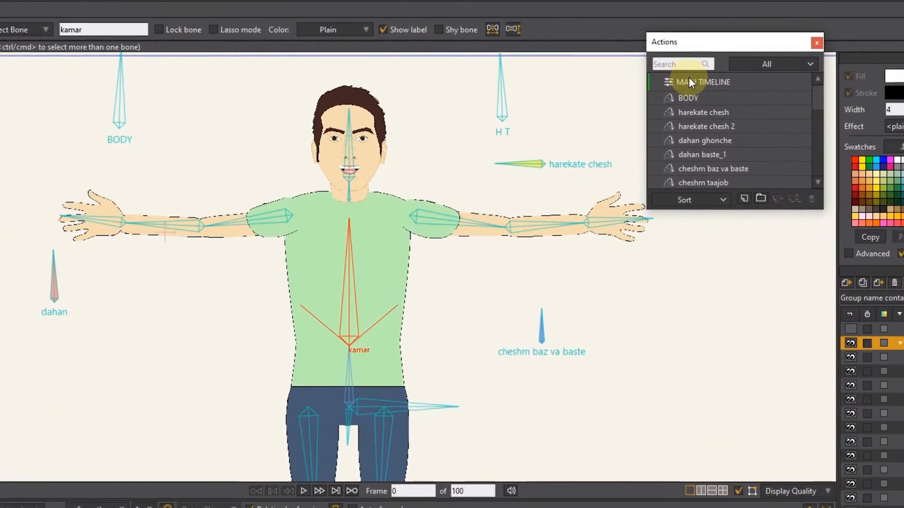
left_click(702, 82)
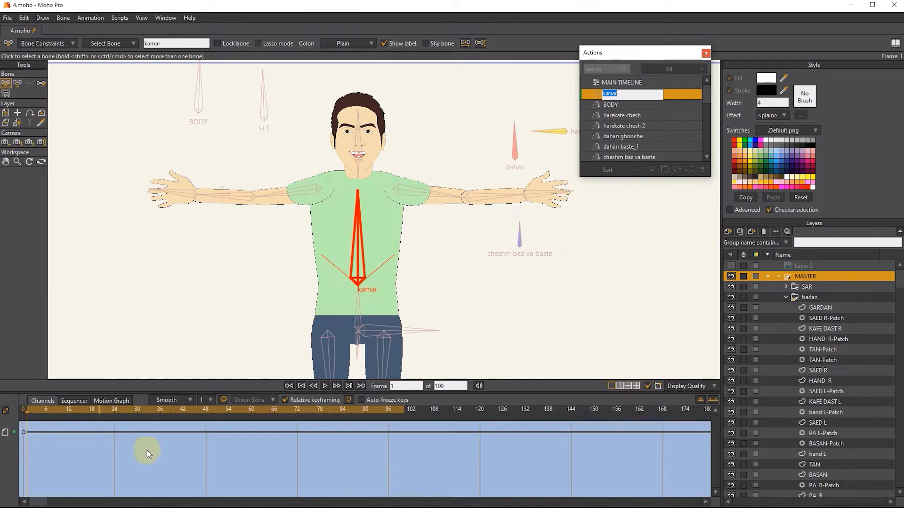
mouse_move(667, 176)
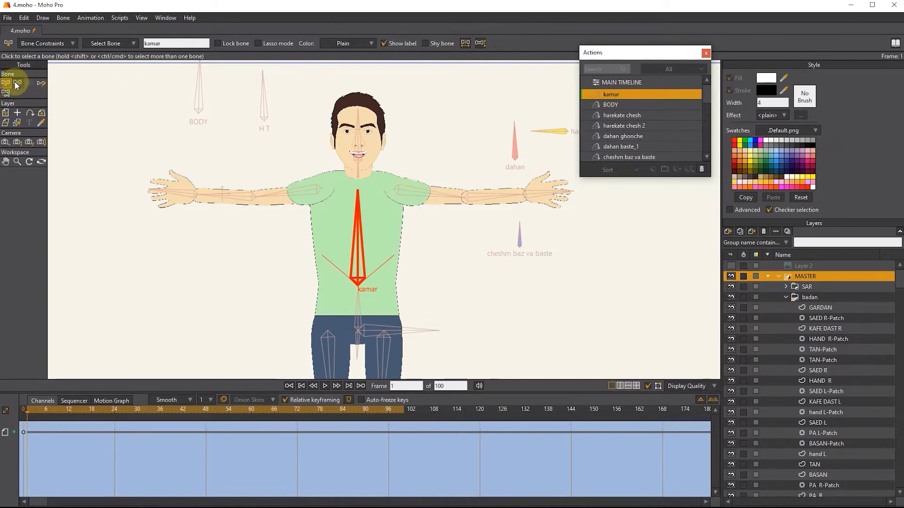
Rotate the kamar bone with Manipulate Bones so the torso leans sideways.
left_click(18, 84)
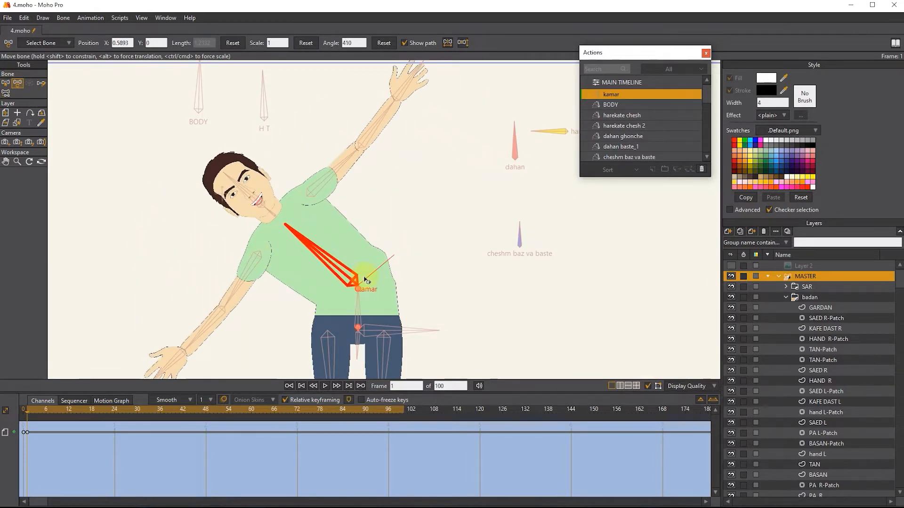
left_click_drag(366, 280, 358, 254)
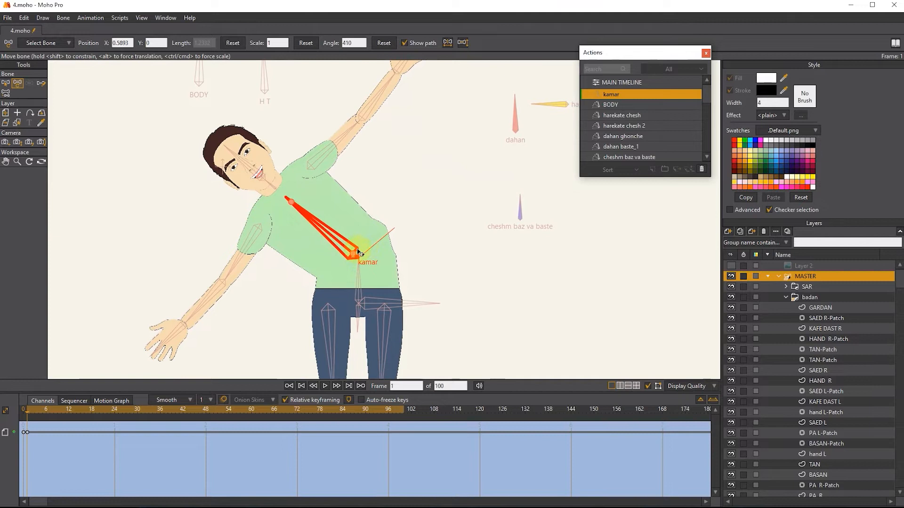
left_click(18, 122)
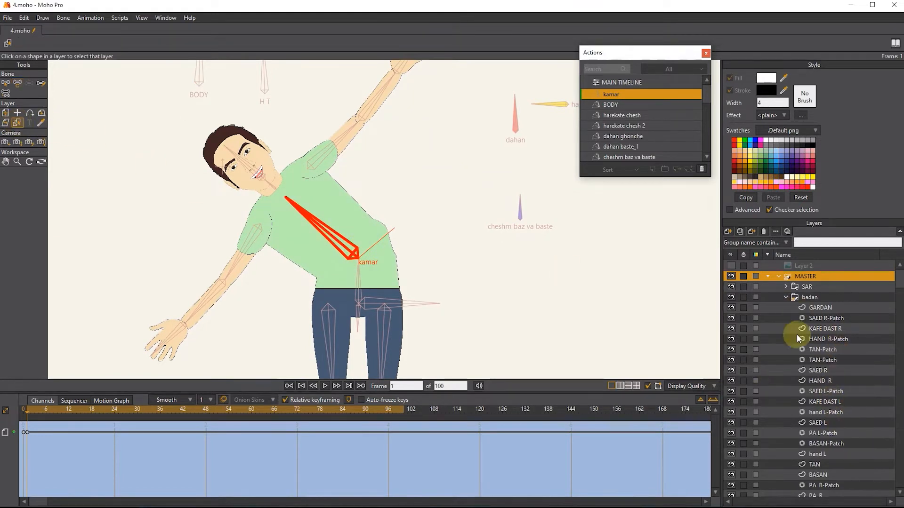
mouse_move(783, 330)
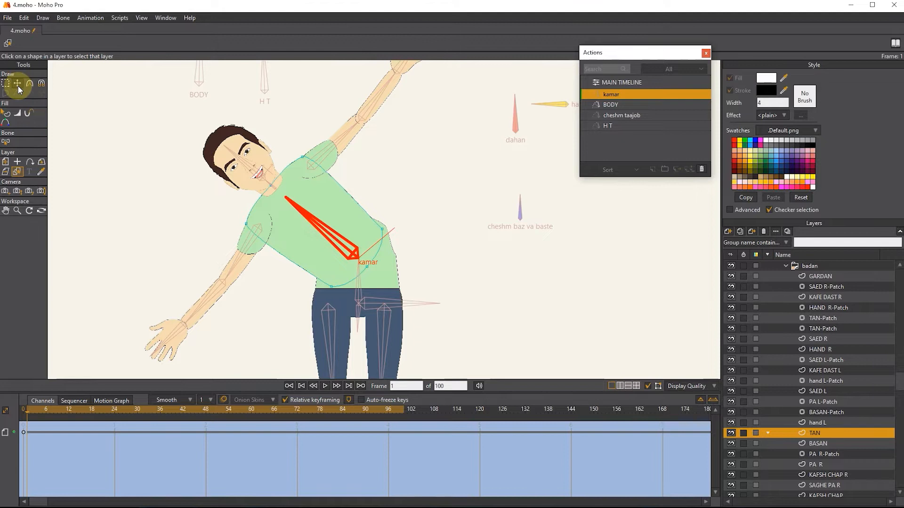
On the BASAN layer, drag the shirt's right-edge outline points into a smoother bent contour.
left_click(16, 86)
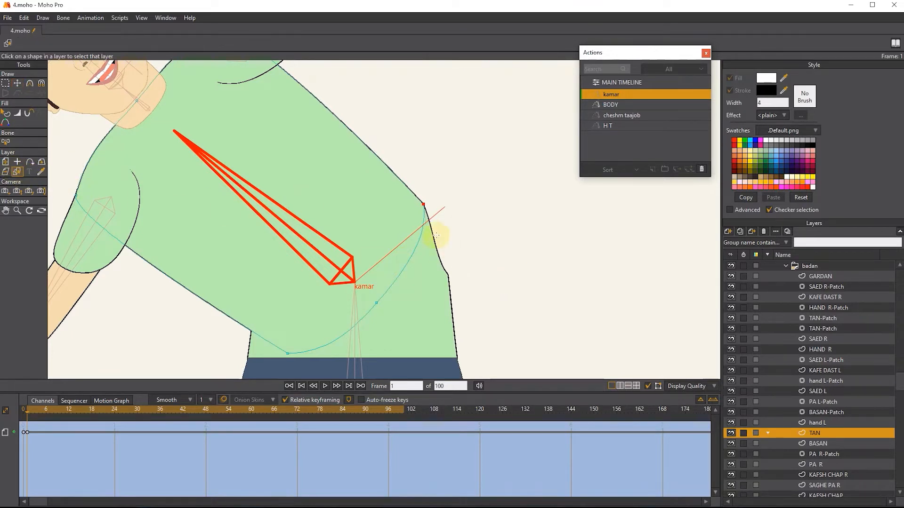
left_click(826, 412)
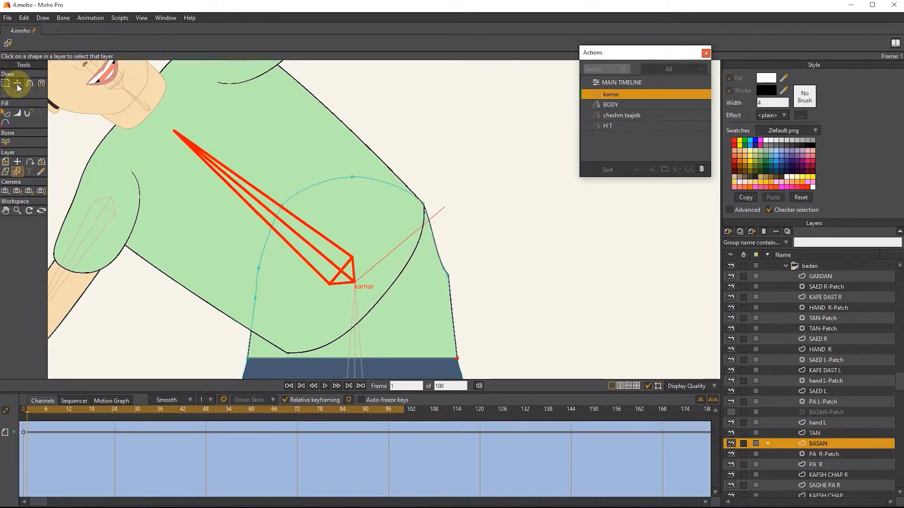
left_click(17, 84)
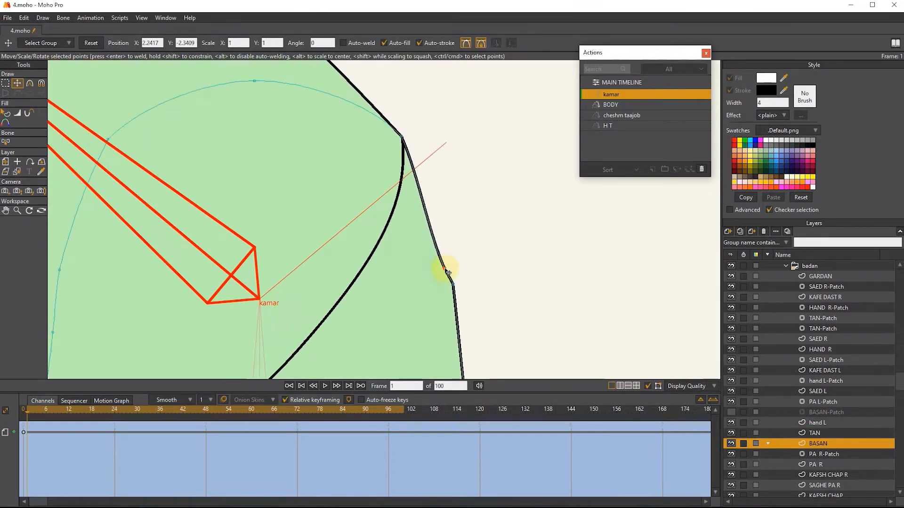
left_click_drag(446, 272, 449, 261)
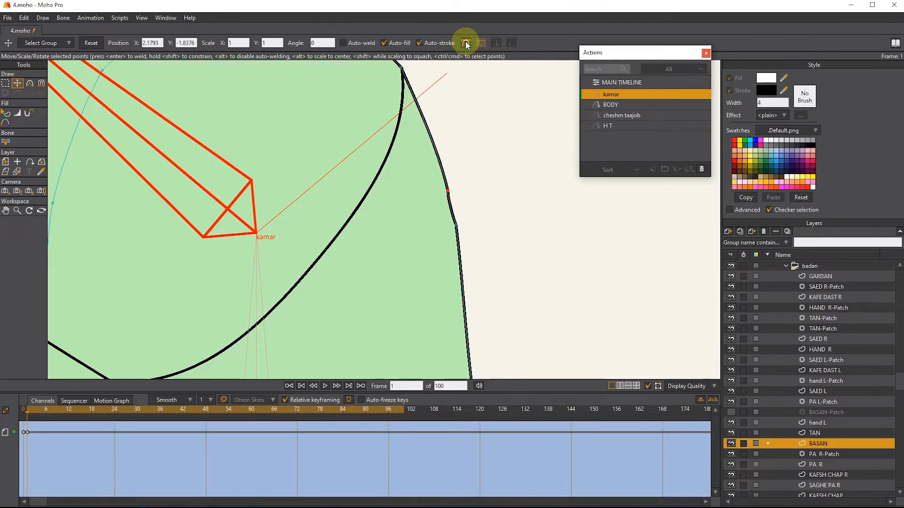
key("Alt")
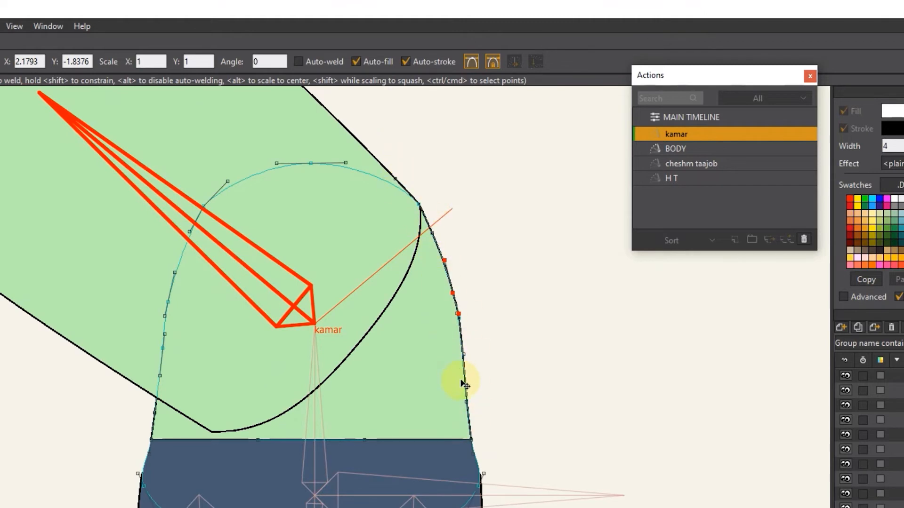
mouse_move(683, 119)
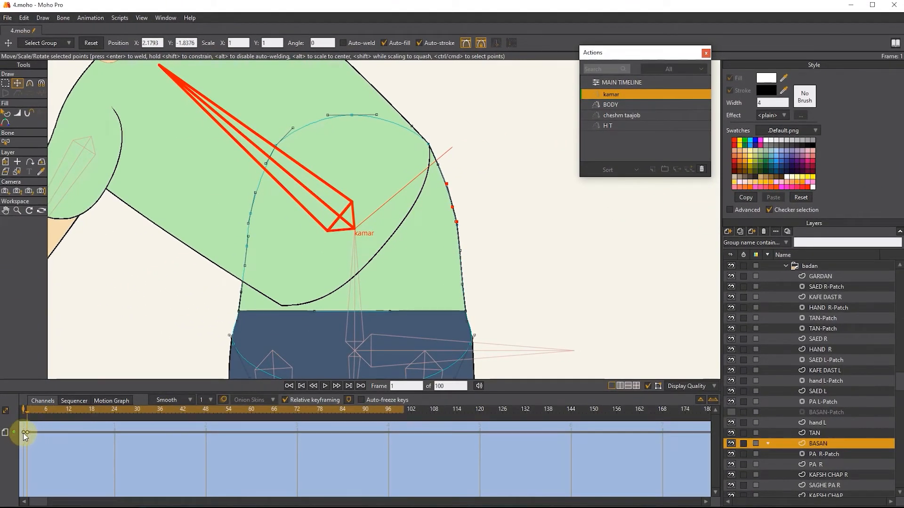
mouse_move(412, 259)
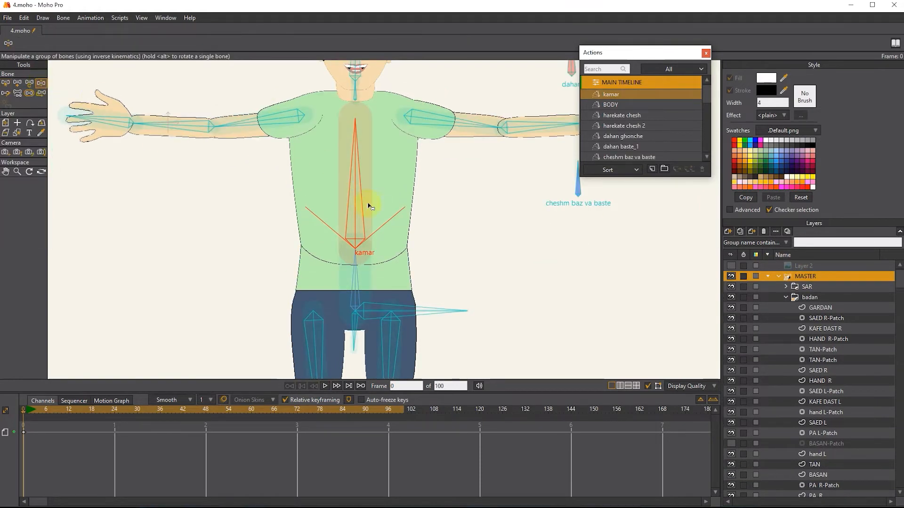
Drag the kamar bone on the main timeline to bend the torso and inspect the belly shape.
left_click_drag(369, 205, 202, 304)
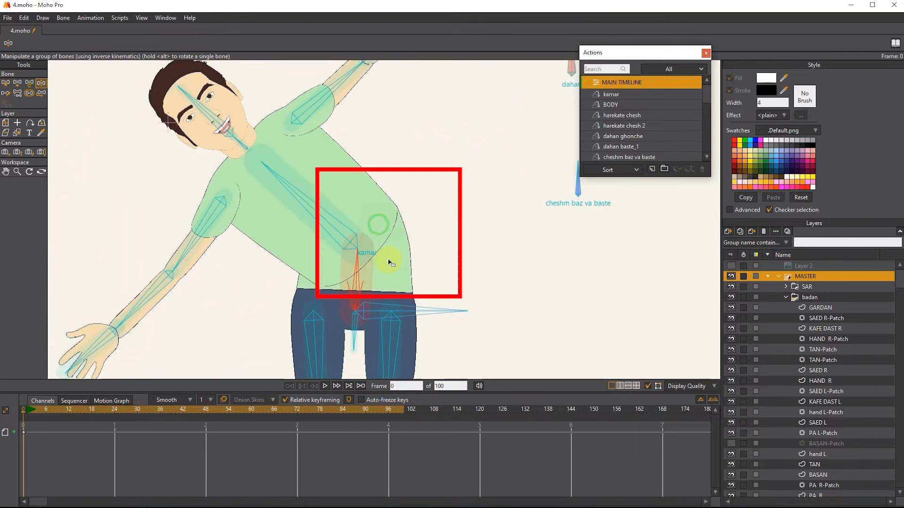
left_click_drag(389, 263, 190, 271)
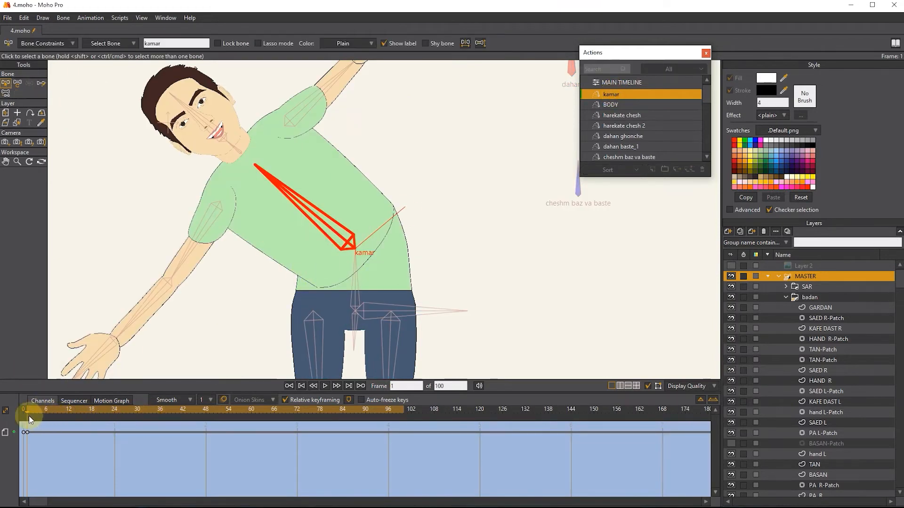
Go to frame 2 of the kamar action and pick the bone posing tool.
left_click(29, 417)
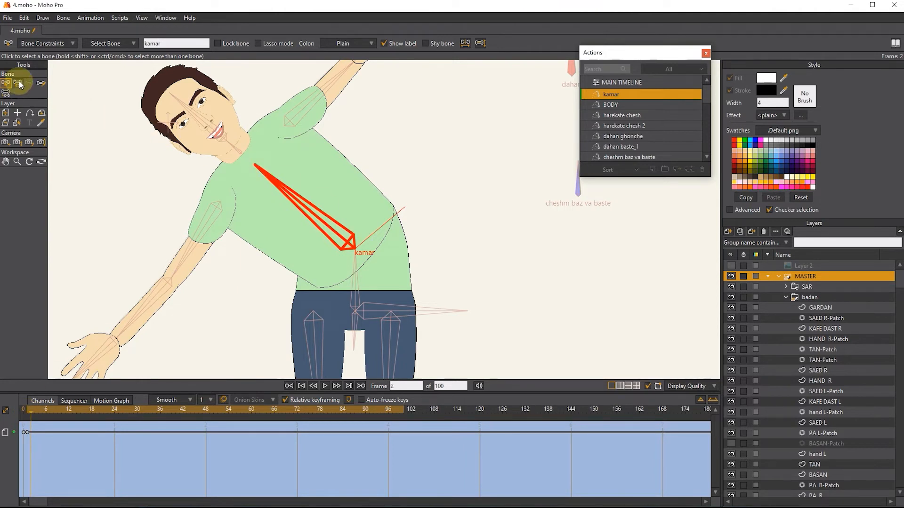
mouse_move(19, 84)
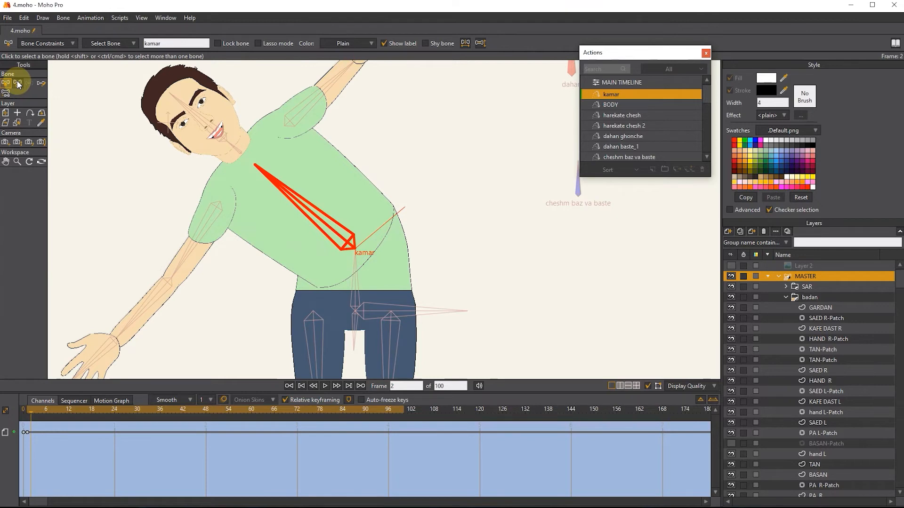
left_click(19, 84)
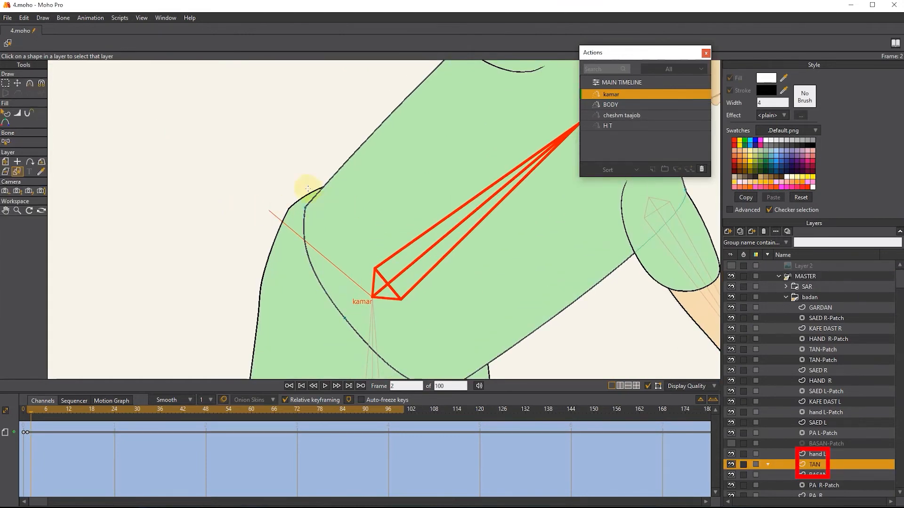
mouse_move(96, 187)
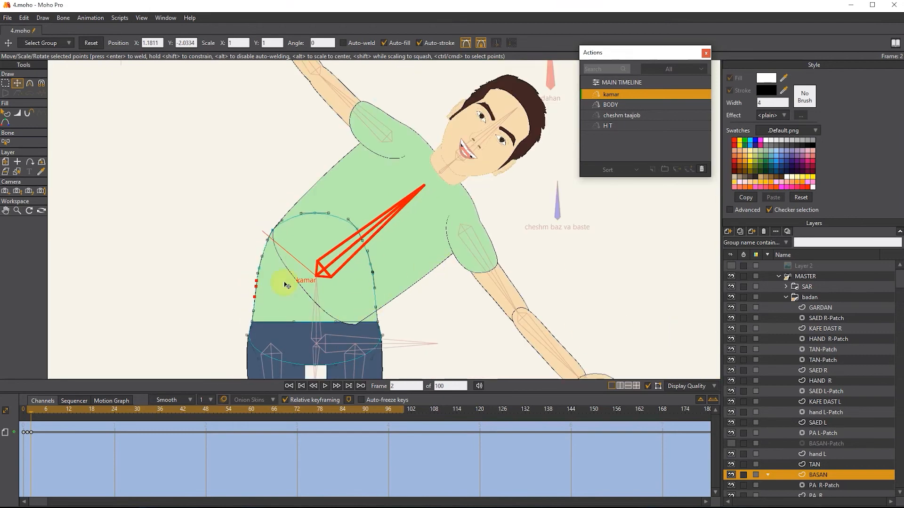
mouse_move(29, 430)
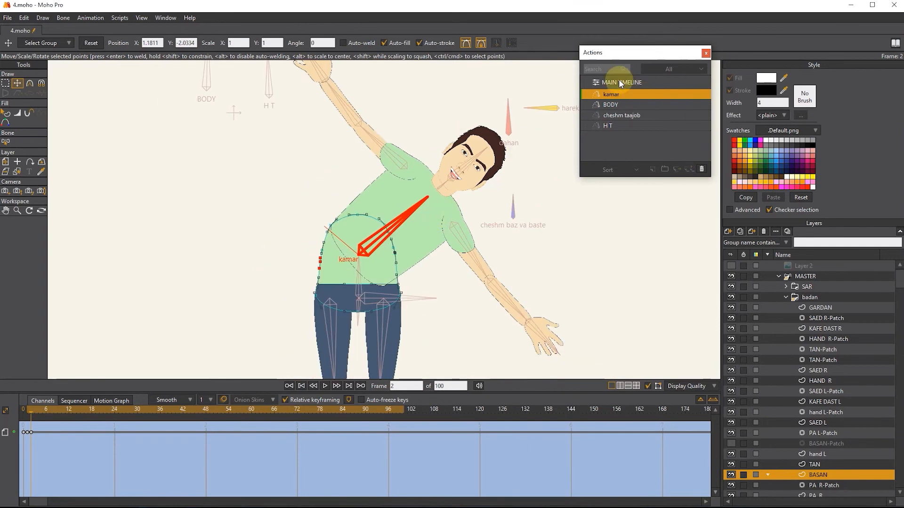
mouse_move(633, 85)
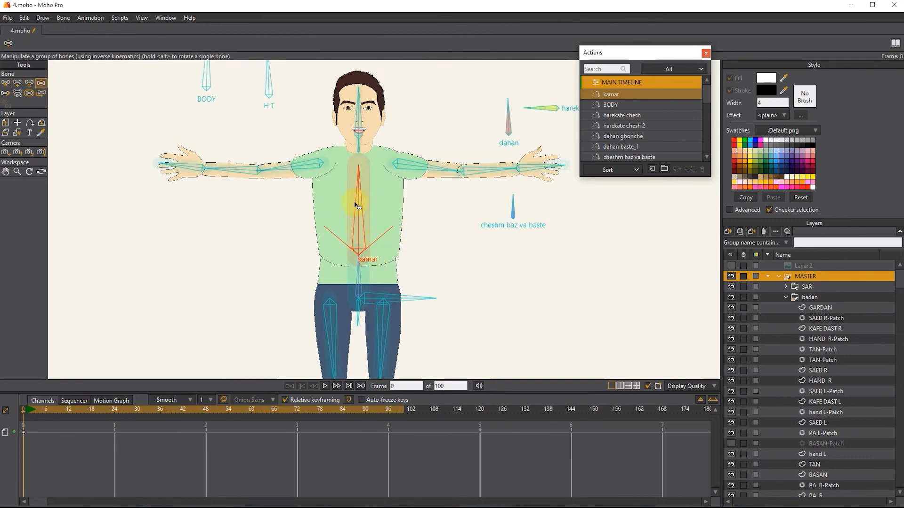
Drag the kamar bone left and right on the main timeline to preview the corrected torso.
left_click_drag(356, 205, 477, 283)
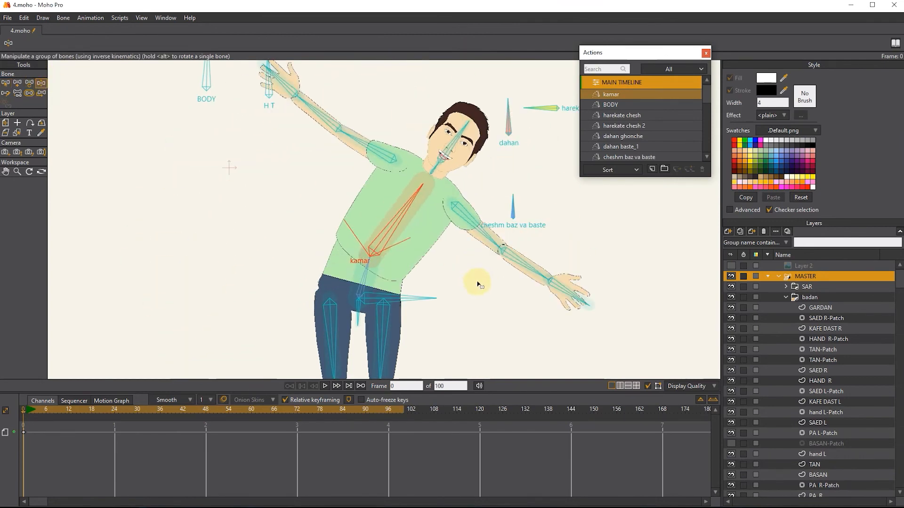
left_click_drag(477, 283, 427, 251)
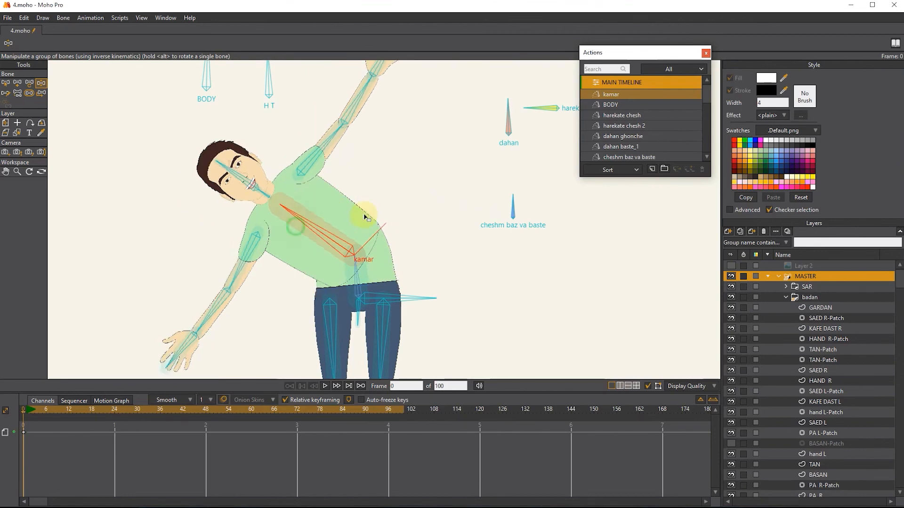
left_click_drag(363, 216, 416, 241)
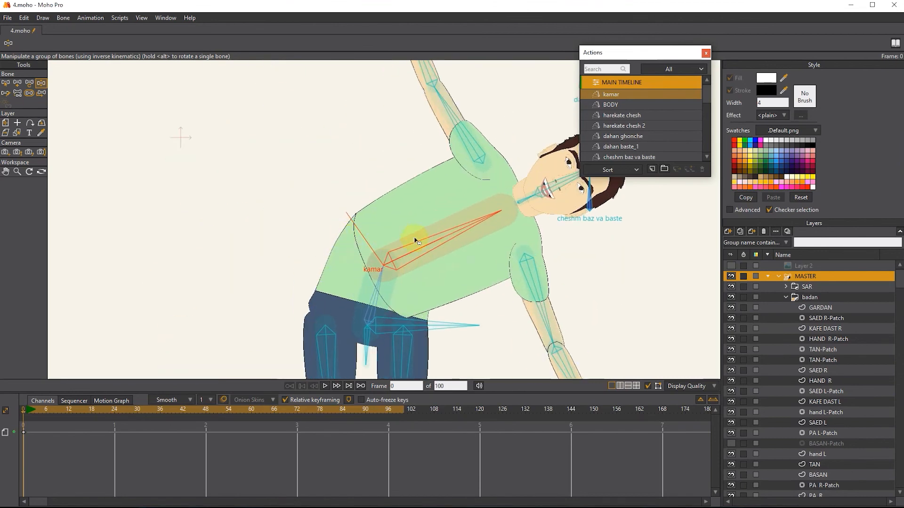